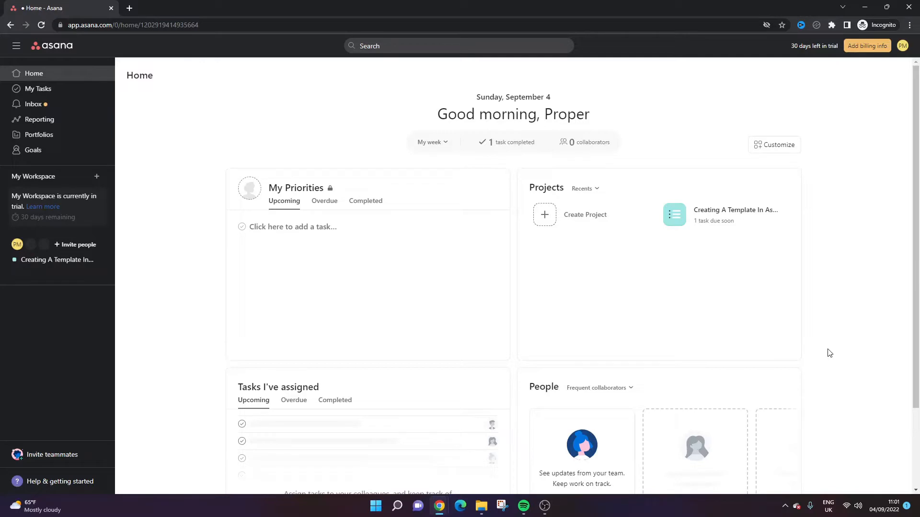
{"action": "mouse_move", "coordinate": [827, 354]}
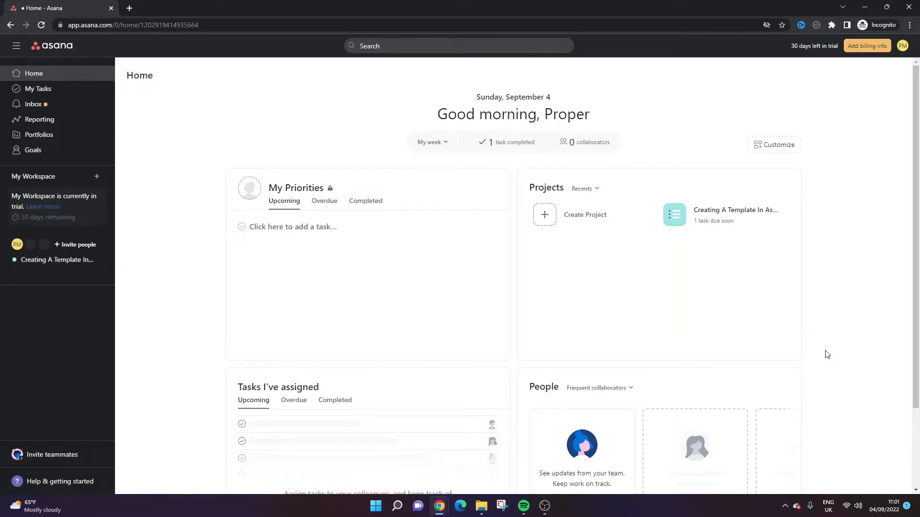
{"action": "mouse_move", "coordinate": [346, 153]}
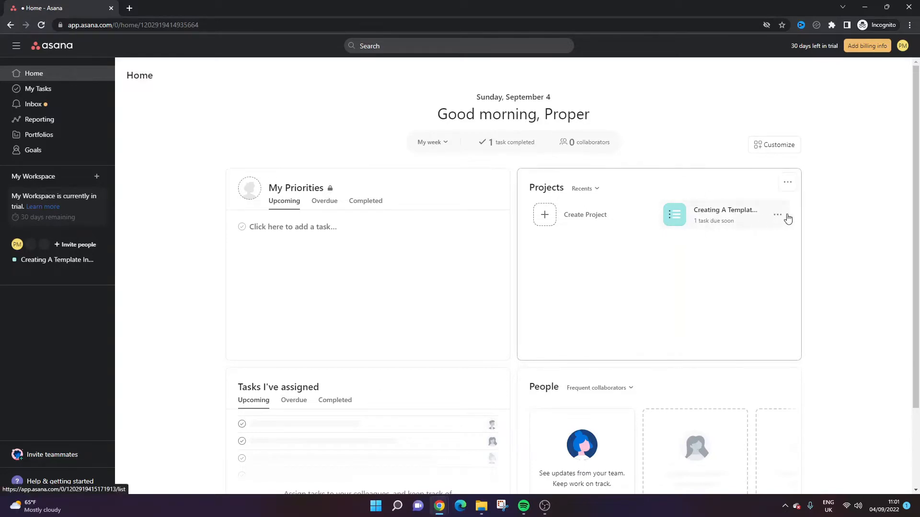
{"action": "mouse_move", "coordinate": [738, 223]}
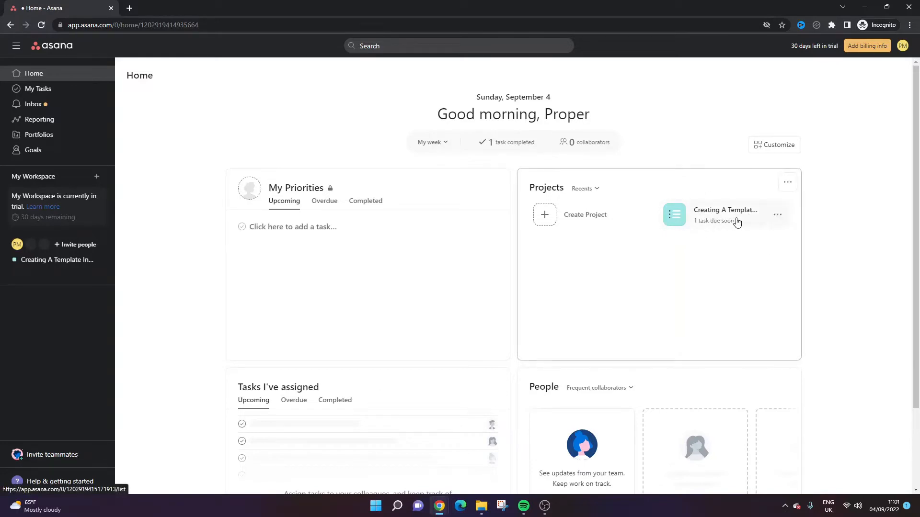
Open the Creating A Template In Asana project from the Home page in List view
{"action": "left_click", "coordinate": [726, 209]}
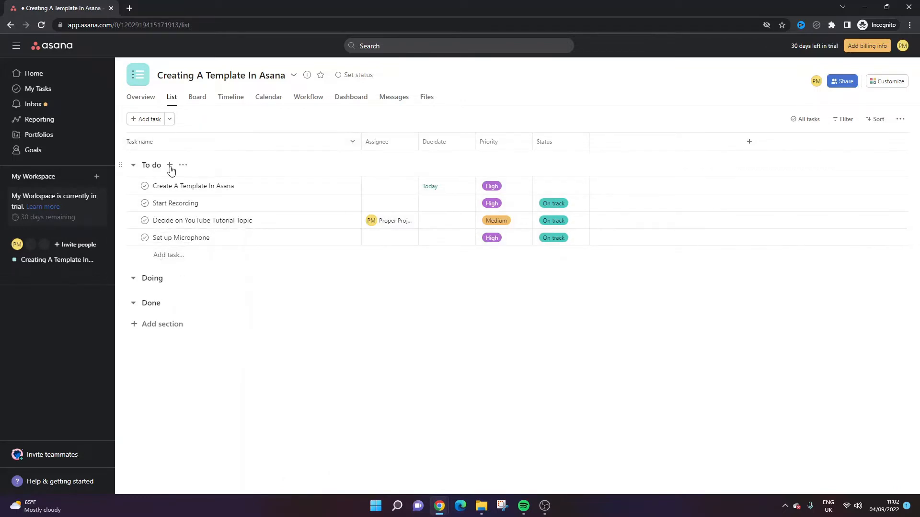
{"action": "mouse_move", "coordinate": [258, 327]}
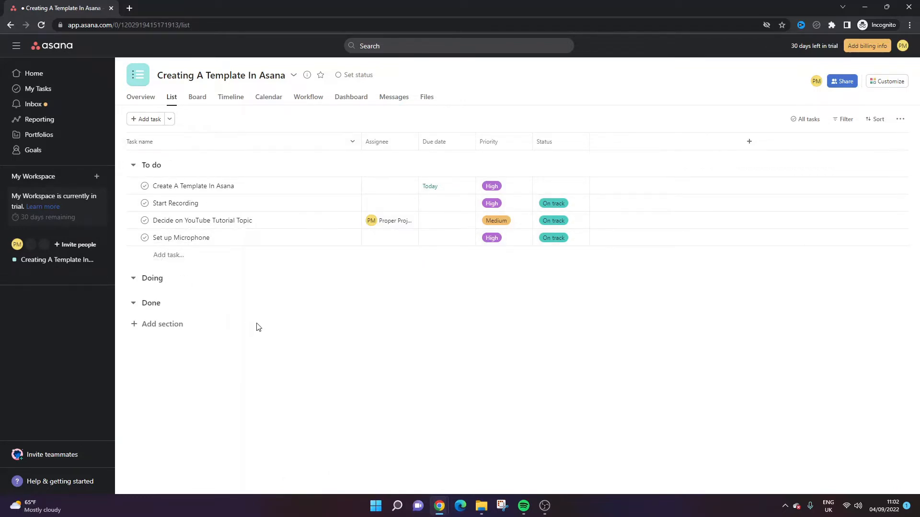
{"action": "mouse_move", "coordinate": [261, 298]}
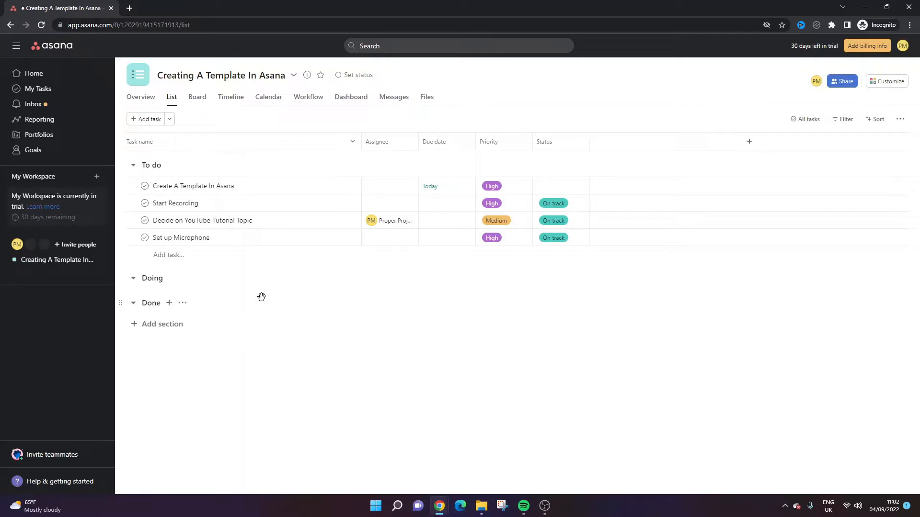
Clear the assignee and priority from the Decide on YouTube Tutorial Topic task
{"action": "left_click", "coordinate": [182, 238]}
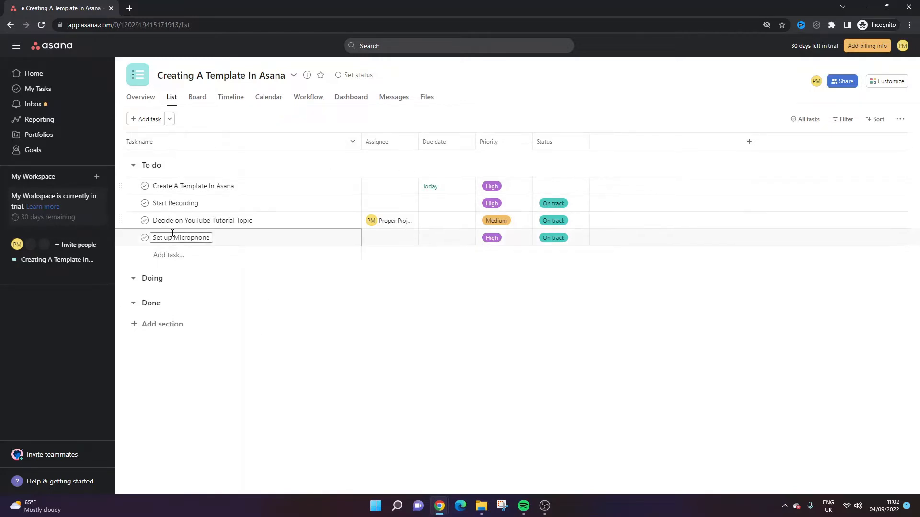
{"action": "mouse_move", "coordinate": [384, 142]}
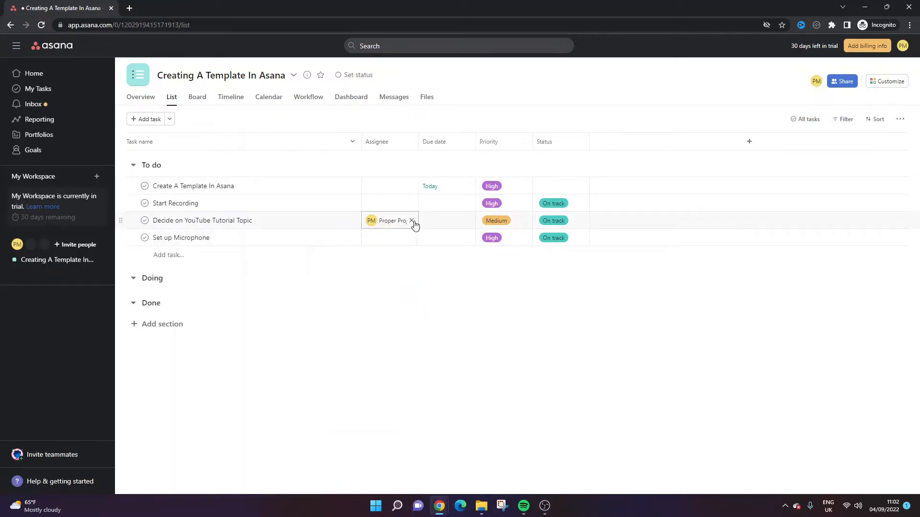
{"action": "left_click", "coordinate": [412, 220]}
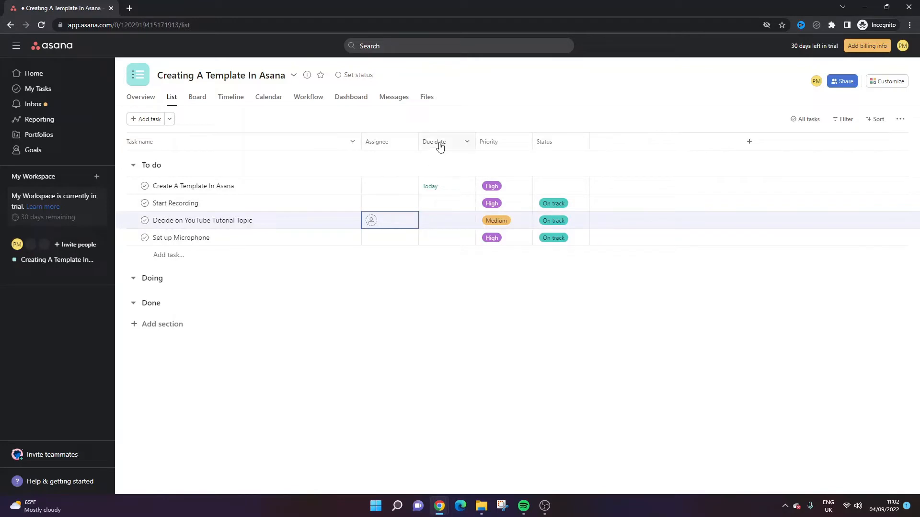
{"action": "mouse_move", "coordinate": [500, 161]}
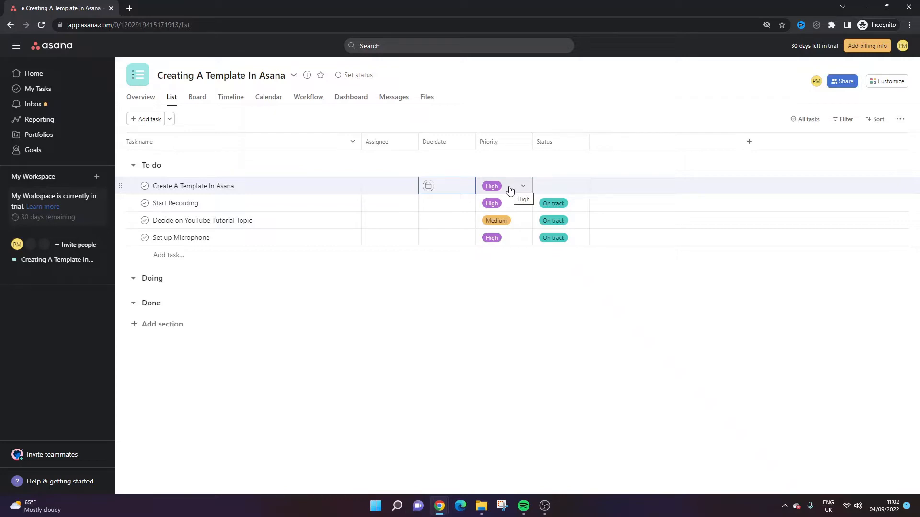
{"action": "right_click", "coordinate": [517, 222]}
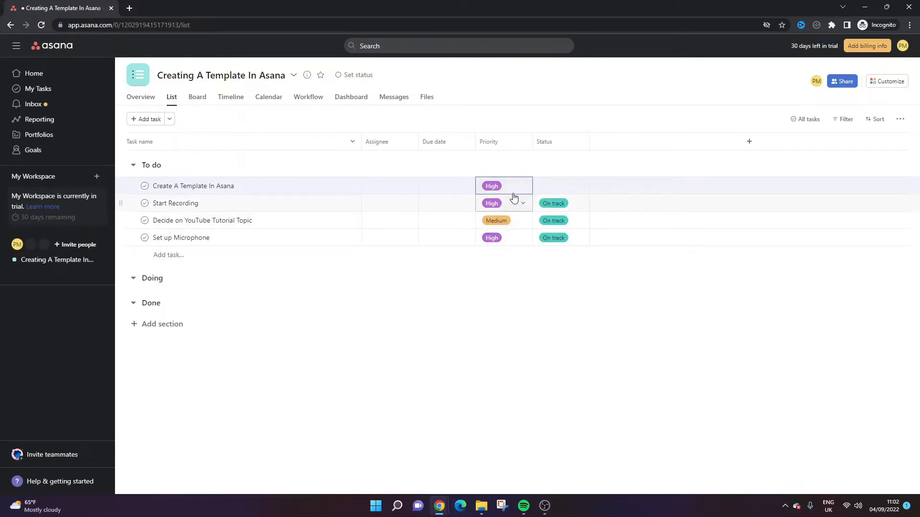
{"action": "left_click", "coordinate": [503, 186]}
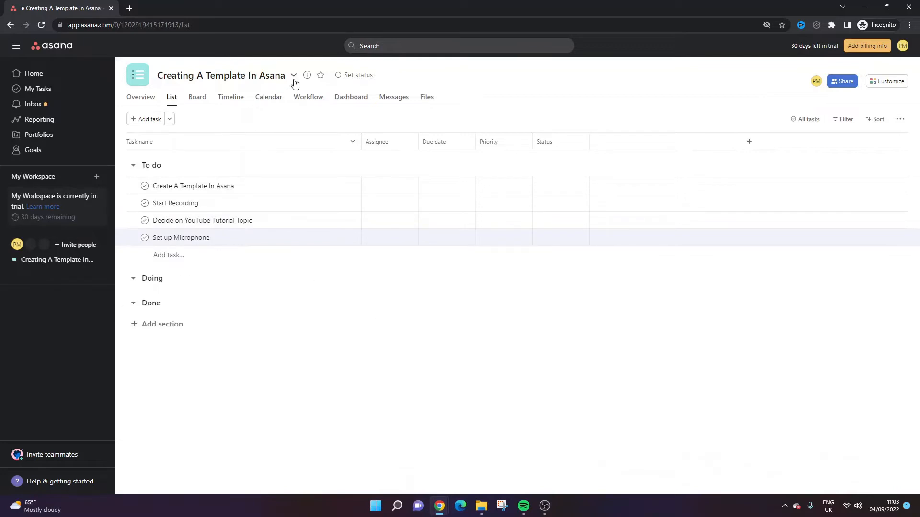
{"action": "mouse_move", "coordinate": [293, 77]}
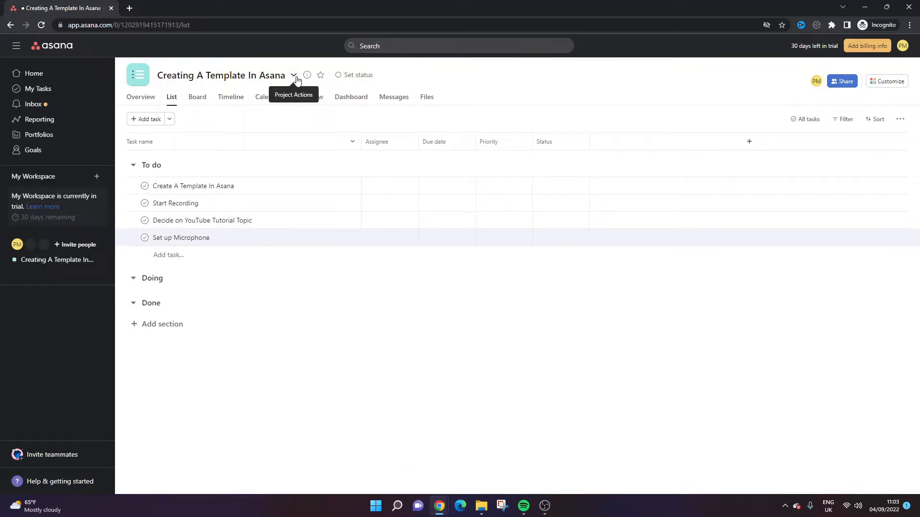
Choose Save as template from the project name's actions menu
{"action": "left_click", "coordinate": [294, 75]}
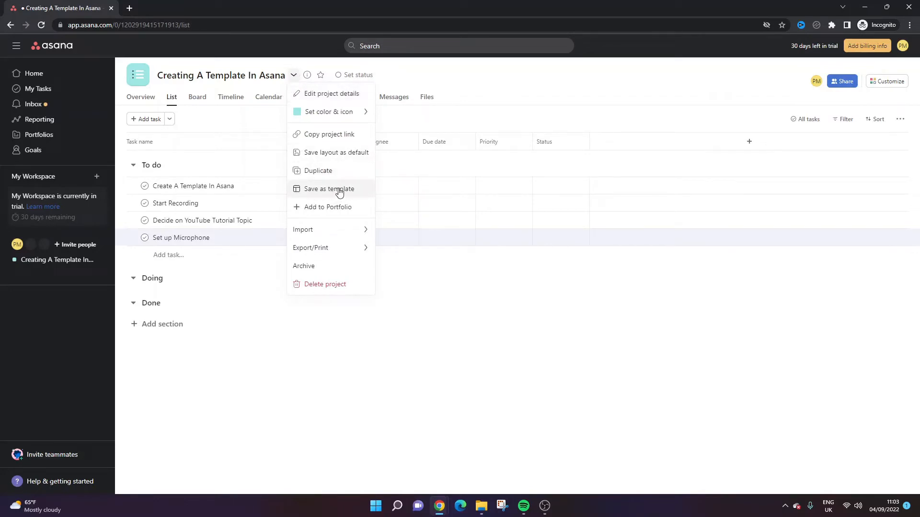
{"action": "left_click", "coordinate": [328, 189]}
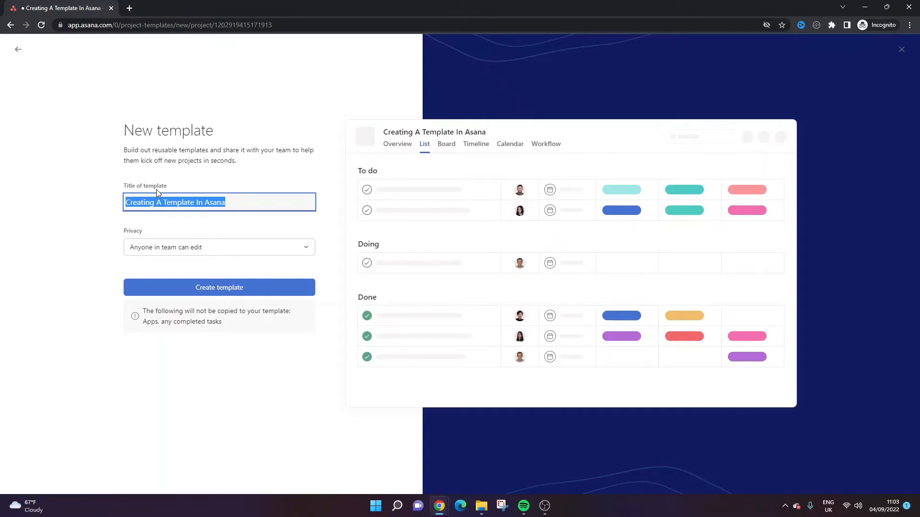
Set the template title to 'Template for YouTube Video Tutorials'
{"action": "type", "text": "Template for [Project Type"}
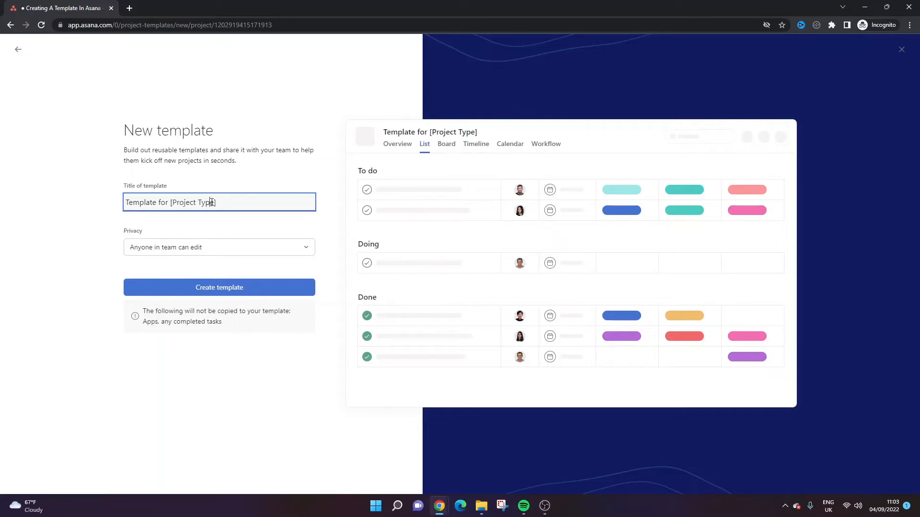
{"action": "type", "text": "Vid"}
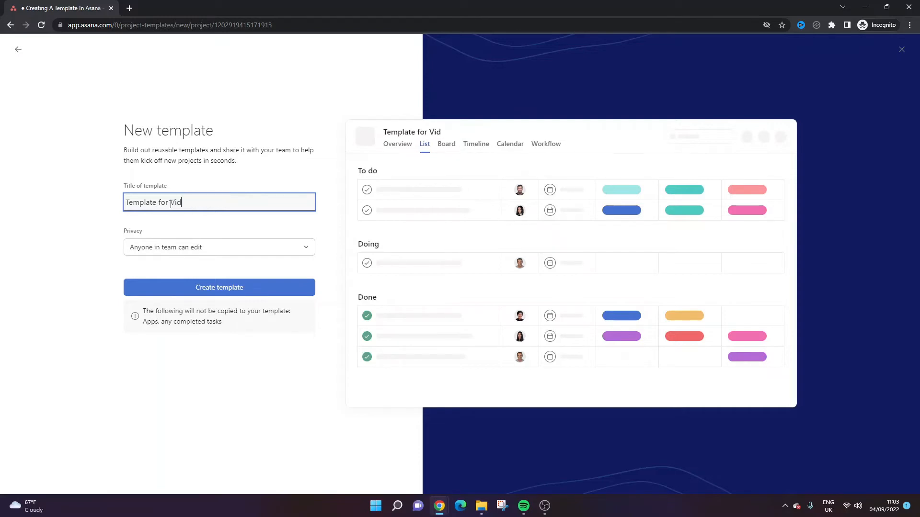
{"action": "key", "text": "Backspace"}
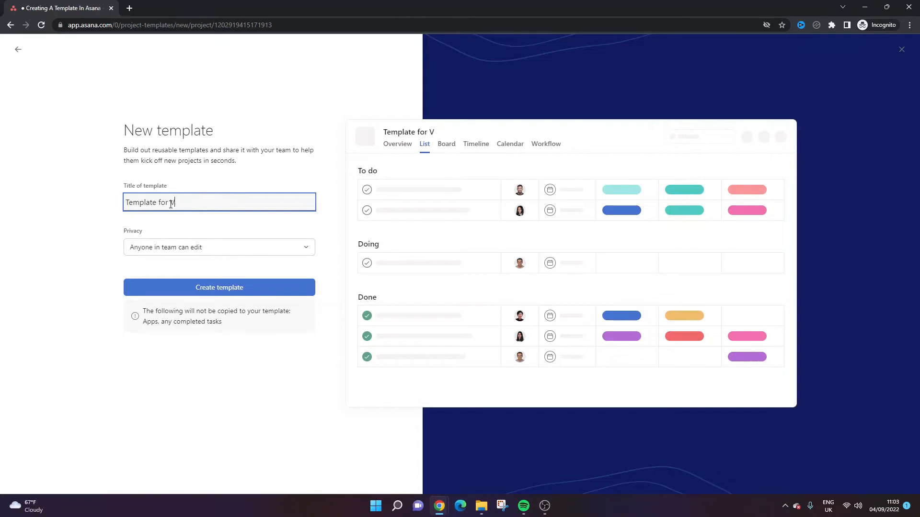
{"action": "type", "text": "ouTube Video"}
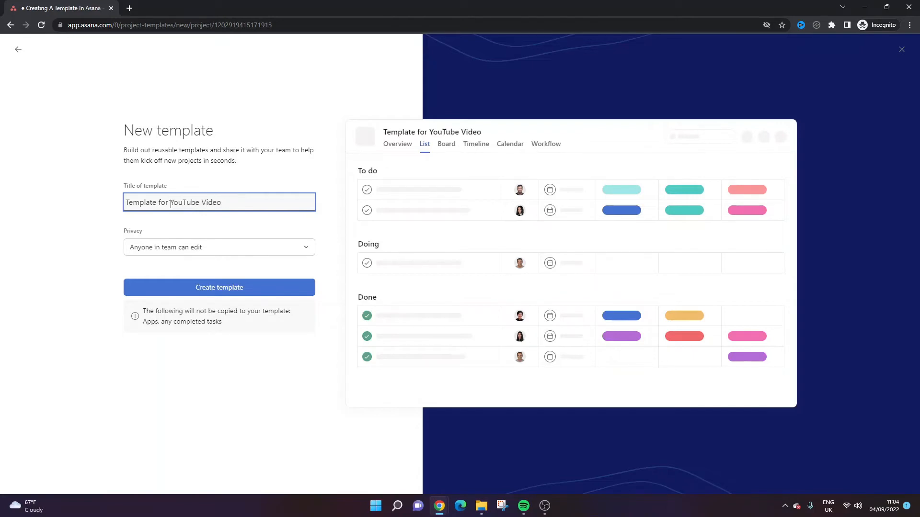
{"action": "type", "text": "Tutorials"}
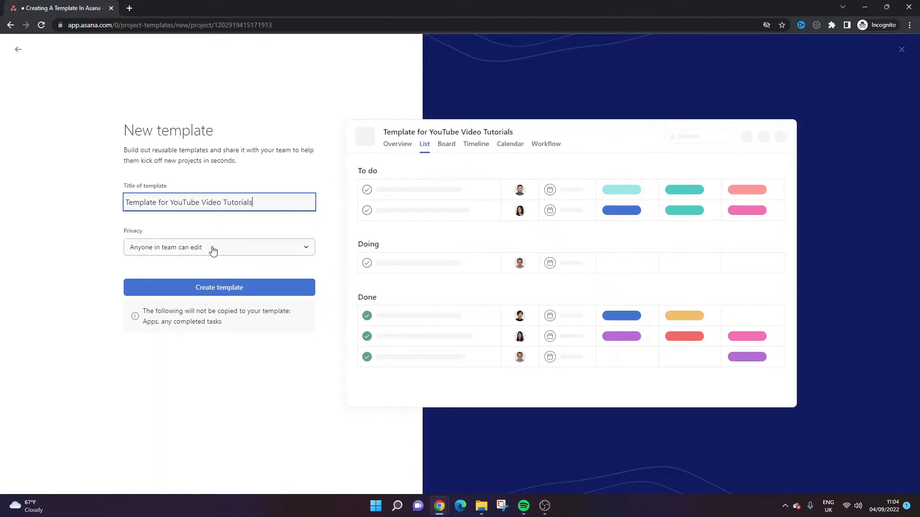
Keep privacy at 'Anyone in team can edit' and create the template
{"action": "left_click", "coordinate": [219, 247]}
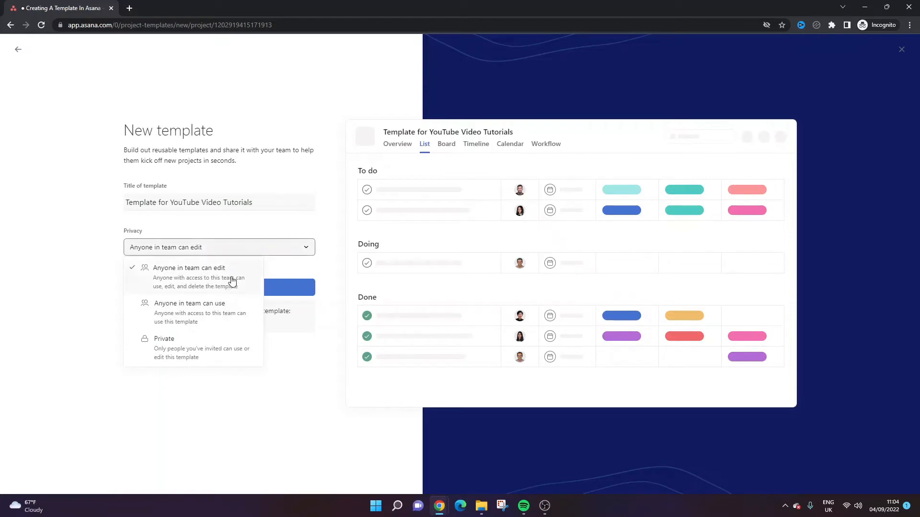
{"action": "mouse_move", "coordinate": [208, 339]}
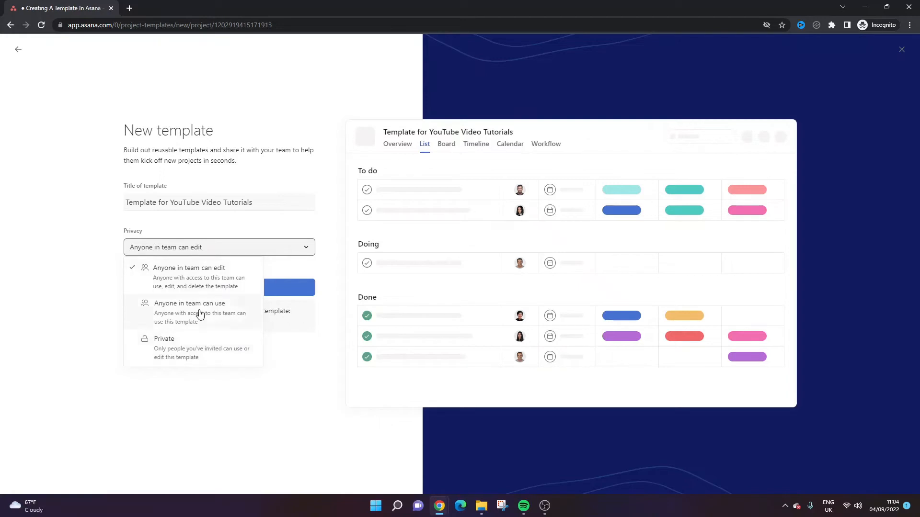
{"action": "mouse_move", "coordinate": [221, 312]}
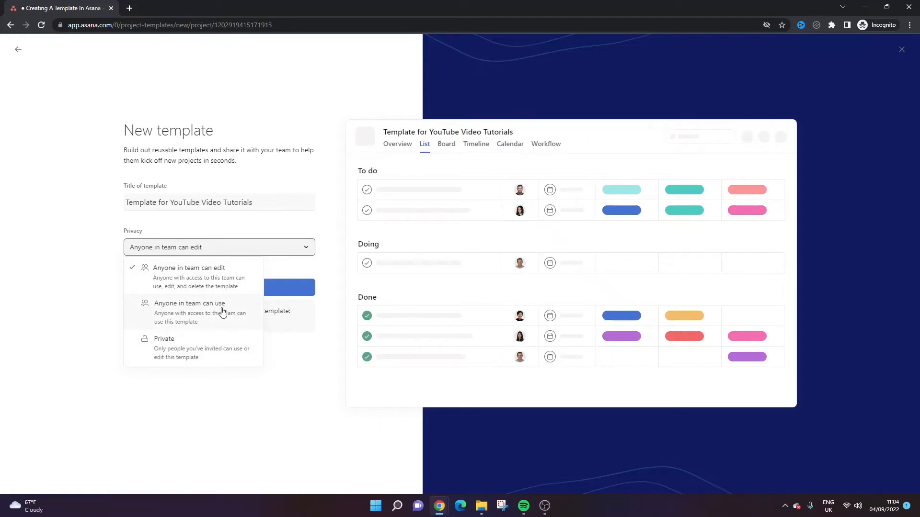
{"action": "mouse_move", "coordinate": [320, 360]}
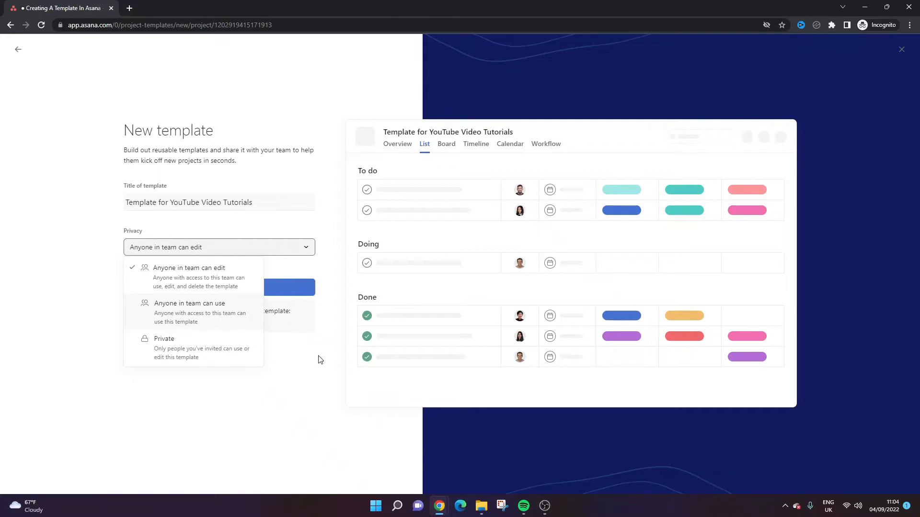
{"action": "left_click", "coordinate": [189, 267]}
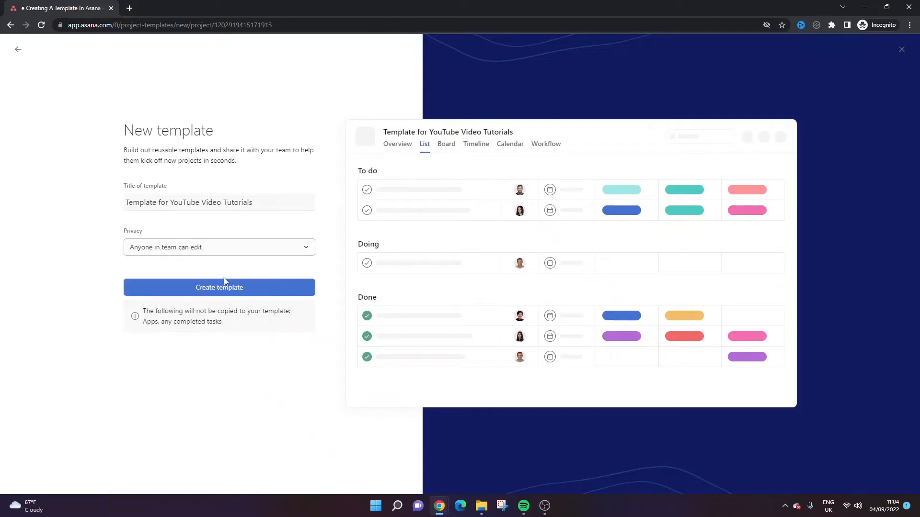
{"action": "left_click", "coordinate": [218, 288]}
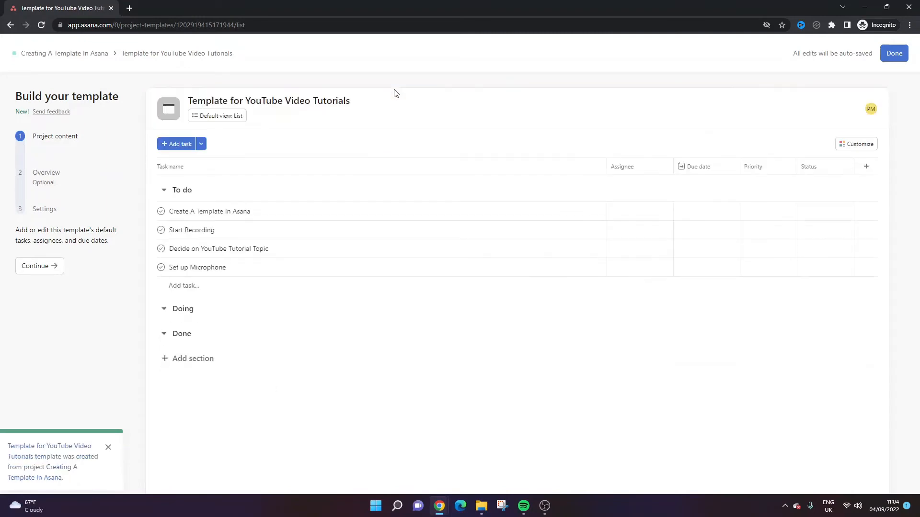
{"action": "mouse_move", "coordinate": [130, 140]}
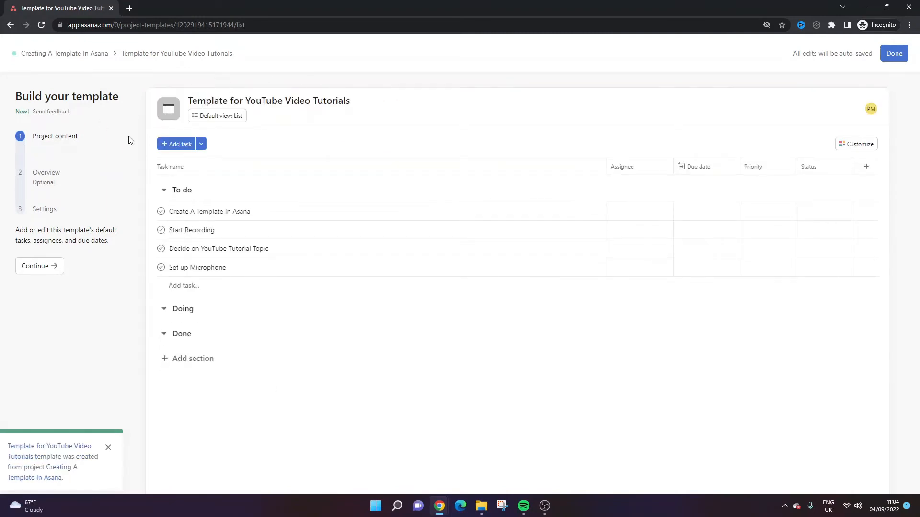
{"action": "left_click", "coordinate": [209, 211]}
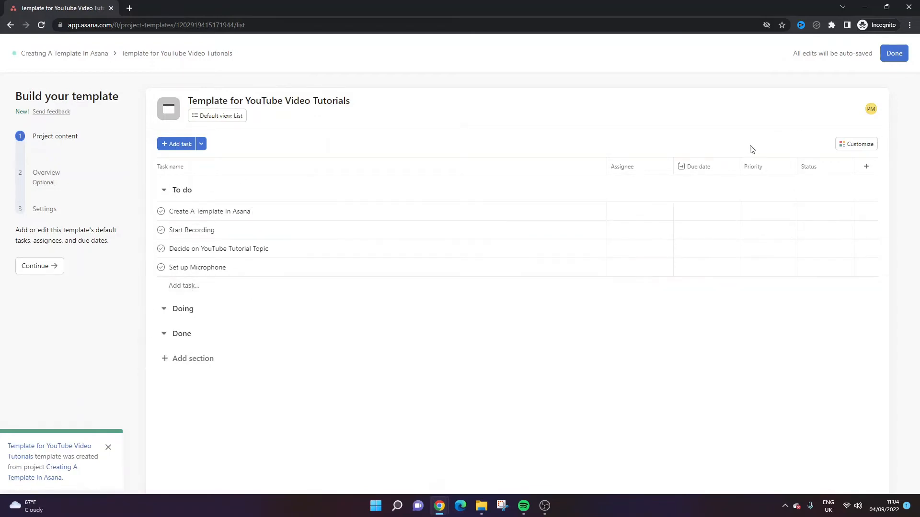
{"action": "mouse_move", "coordinate": [295, 249]}
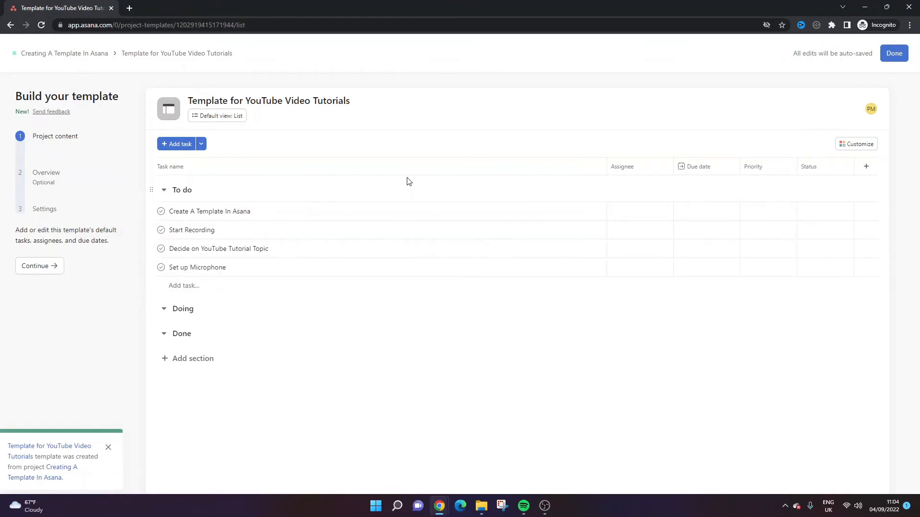
{"action": "mouse_move", "coordinate": [178, 403]}
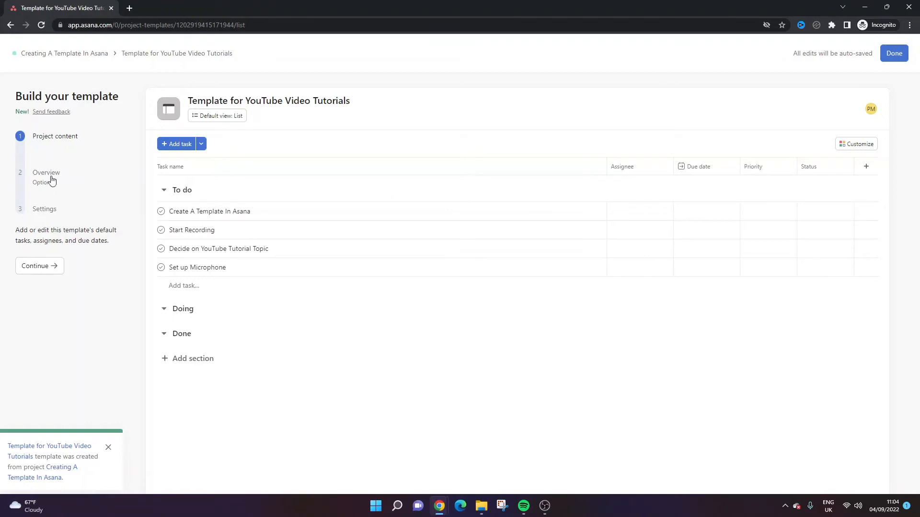
{"action": "left_click", "coordinate": [46, 172]}
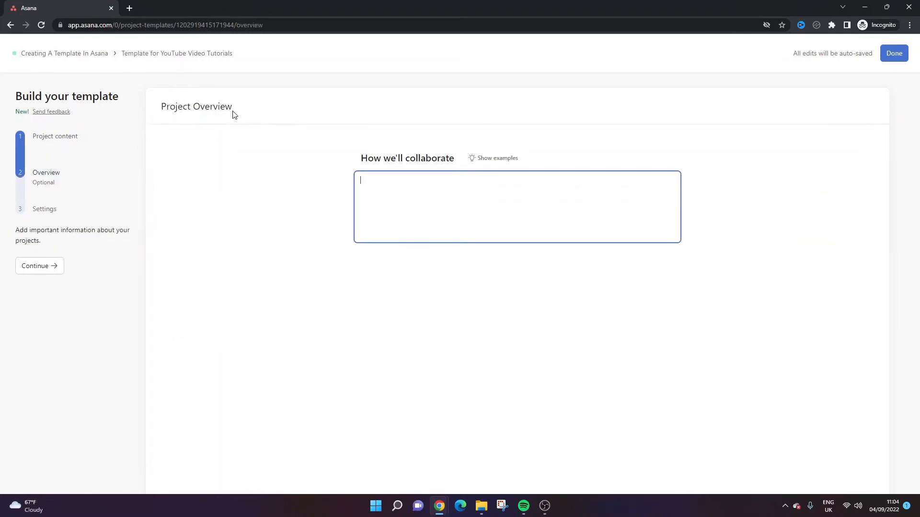
{"action": "mouse_move", "coordinate": [225, 111]}
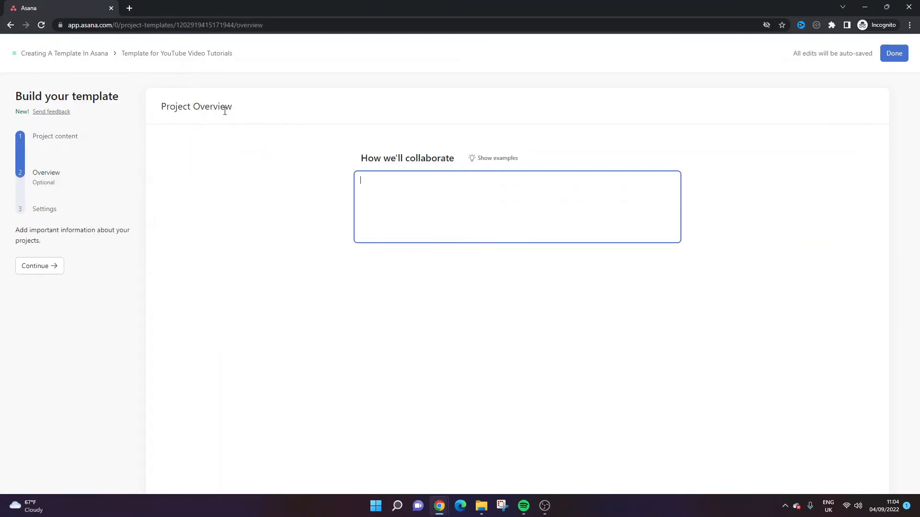
{"action": "mouse_move", "coordinate": [417, 204]}
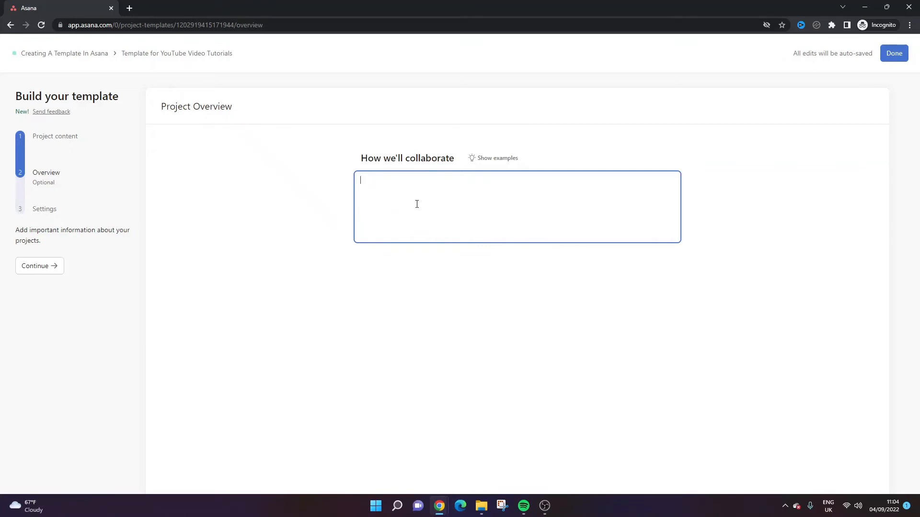
{"action": "mouse_move", "coordinate": [189, 105]}
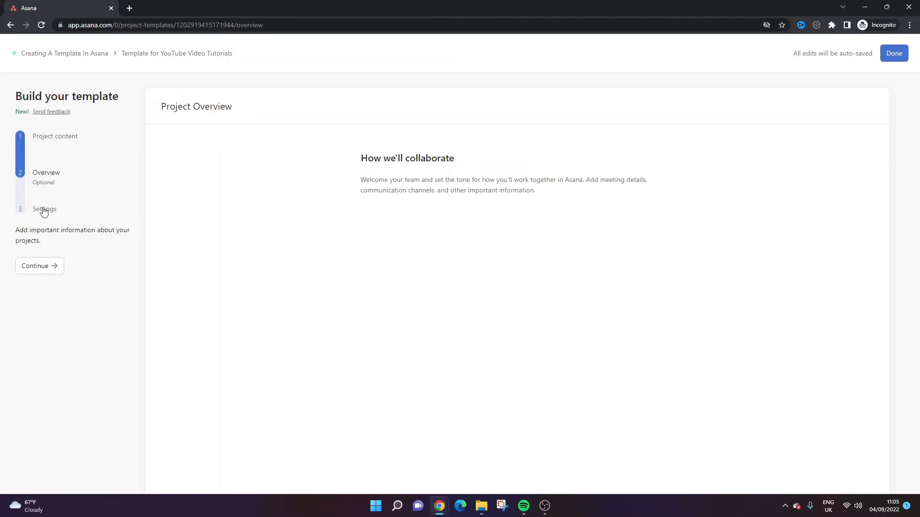
Move to the template builder's Settings step
{"action": "left_click", "coordinate": [45, 209]}
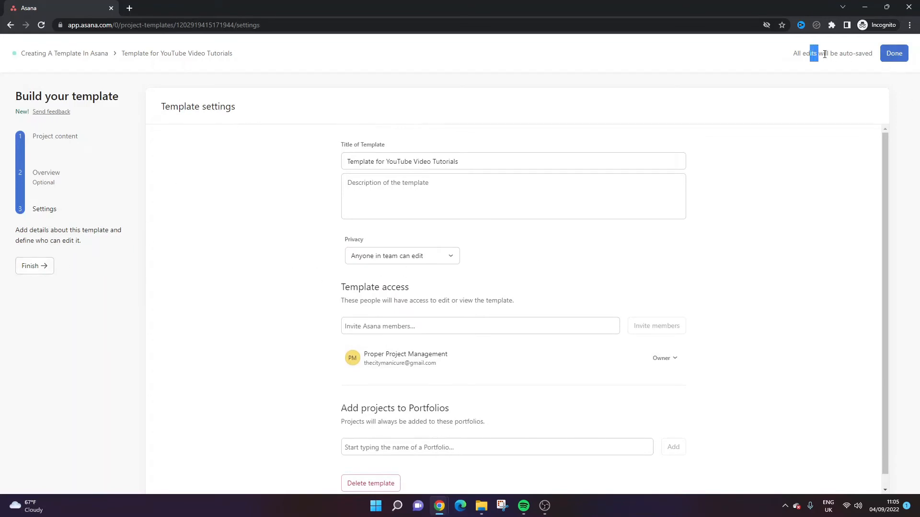
Finish the template with Done, returning to the My Workspace overview
{"action": "left_click", "coordinate": [893, 54]}
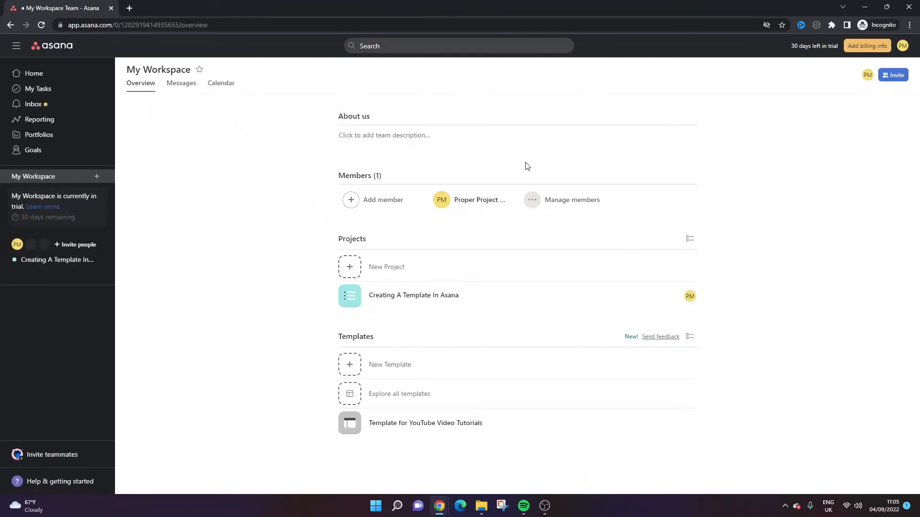
{"action": "mouse_move", "coordinate": [193, 262]}
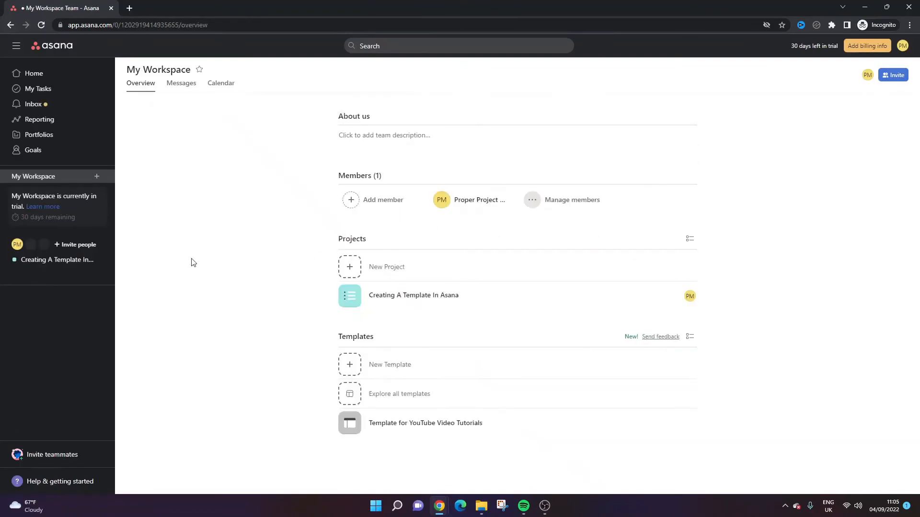
Go to Home and start Create Project from the Projects card
{"action": "left_click", "coordinate": [34, 74]}
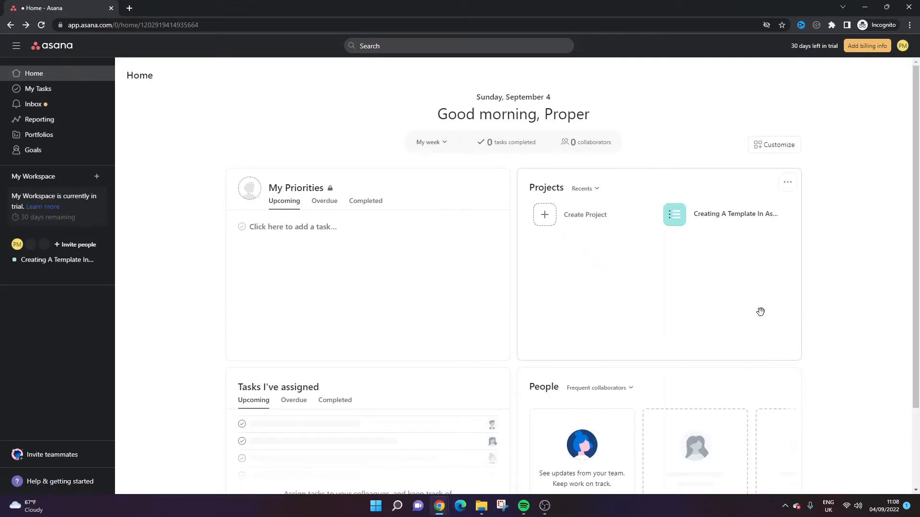
{"action": "mouse_move", "coordinate": [676, 296]}
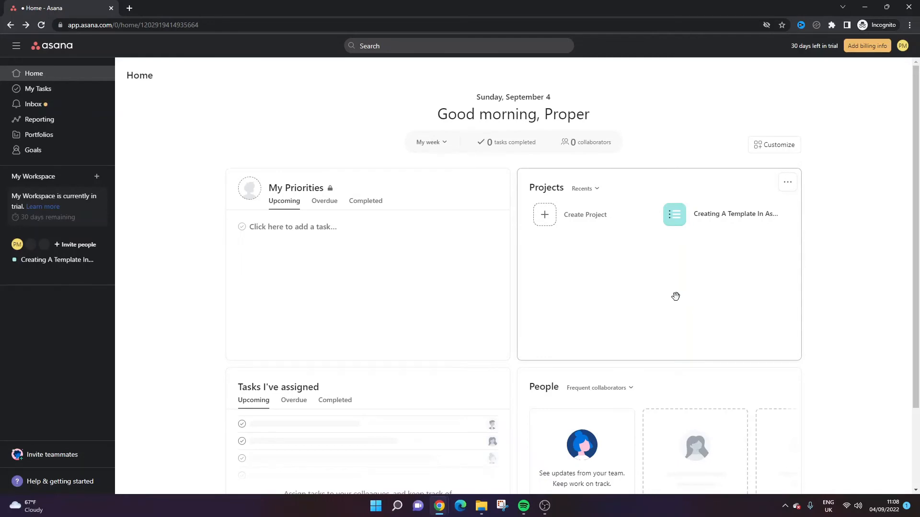
{"action": "mouse_move", "coordinate": [662, 297]}
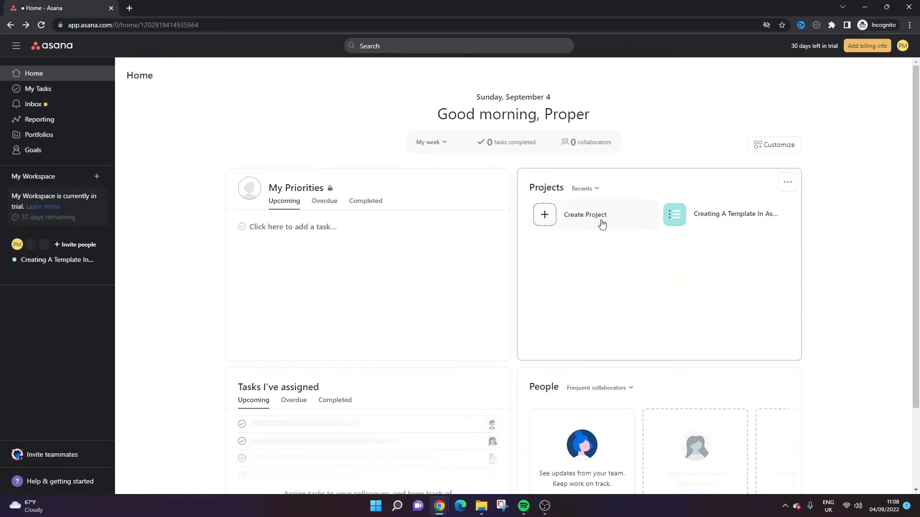
{"action": "left_click", "coordinate": [584, 214]}
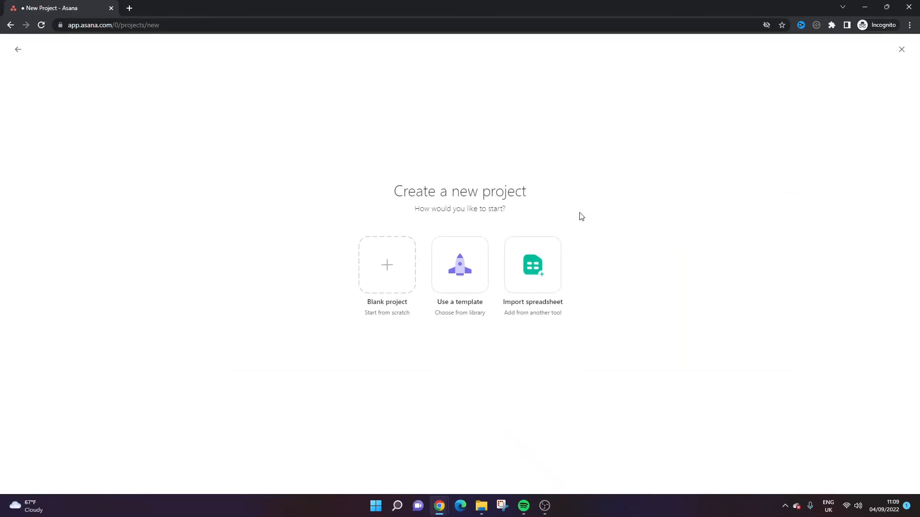
{"action": "mouse_move", "coordinate": [460, 267]}
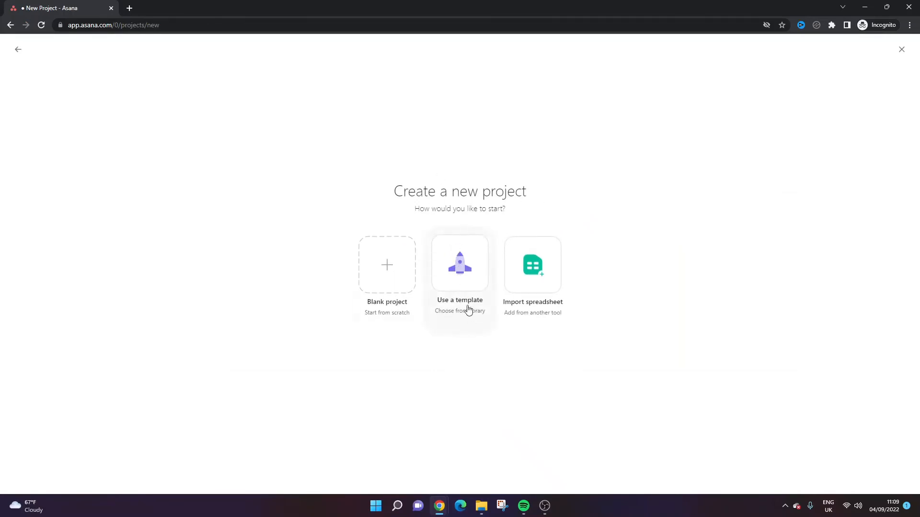
Choose Use a template as the new project's starting point
{"action": "left_click", "coordinate": [459, 264]}
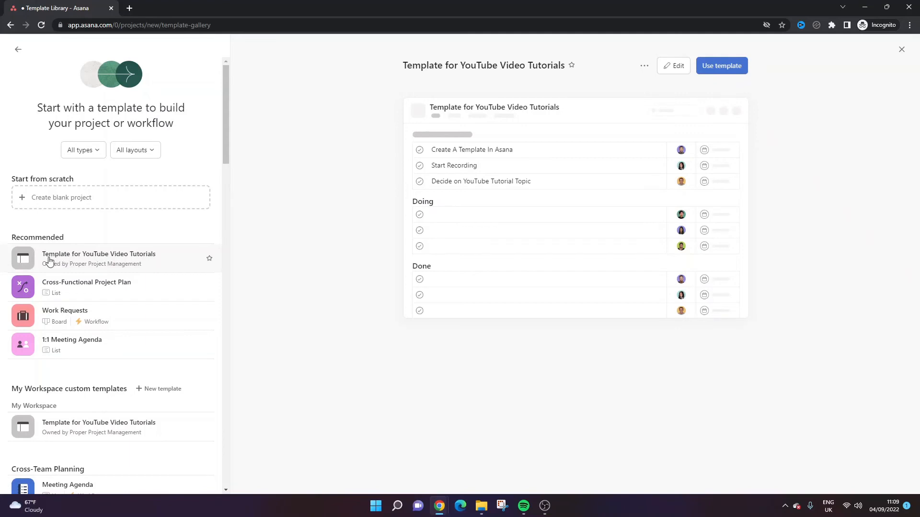
{"action": "mouse_move", "coordinate": [136, 260]}
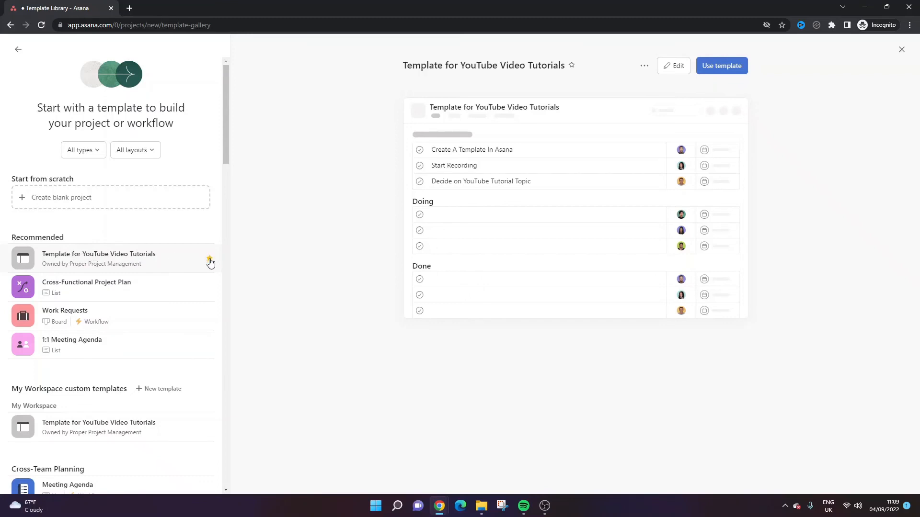
{"action": "mouse_move", "coordinate": [196, 243]}
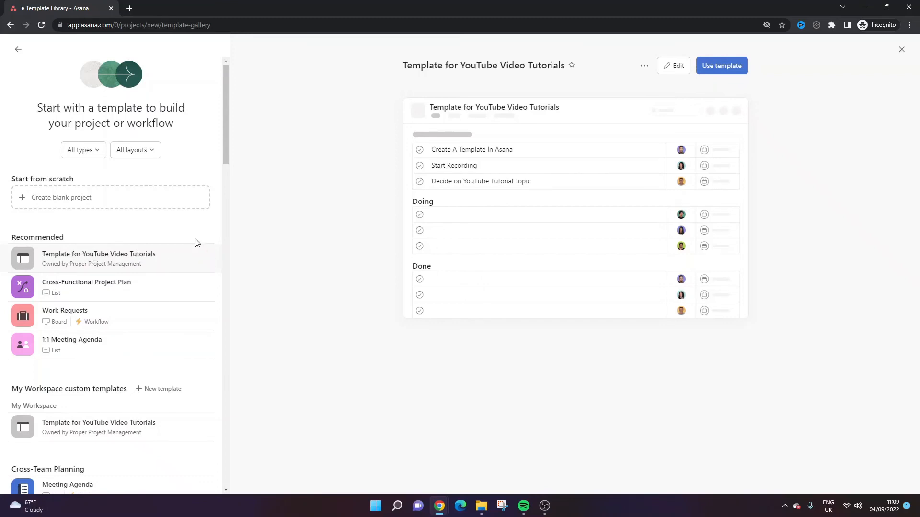
{"action": "mouse_move", "coordinate": [141, 263]}
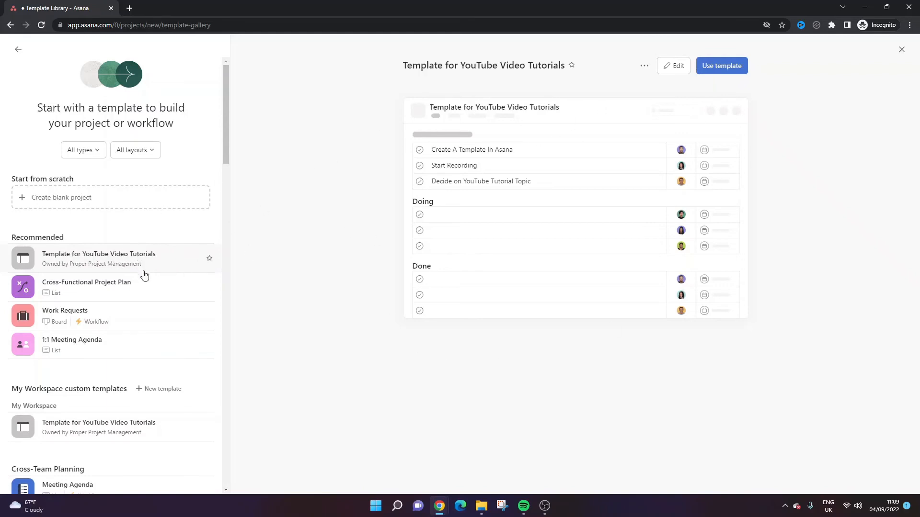
{"action": "mouse_move", "coordinate": [518, 102]}
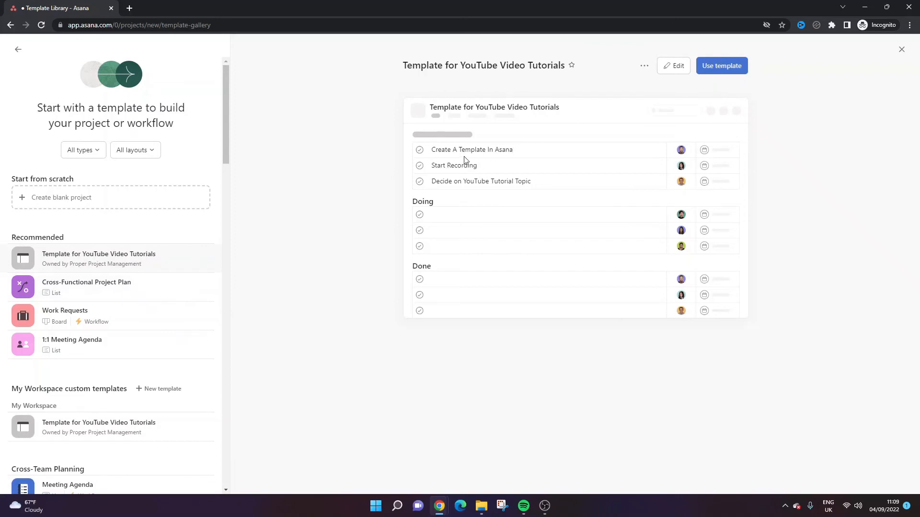
{"action": "mouse_move", "coordinate": [462, 181]}
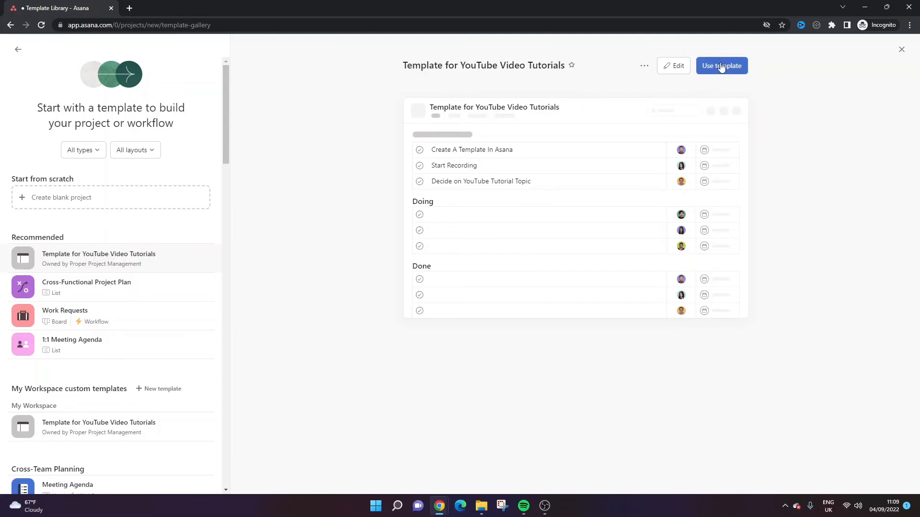
{"action": "mouse_move", "coordinate": [644, 65]}
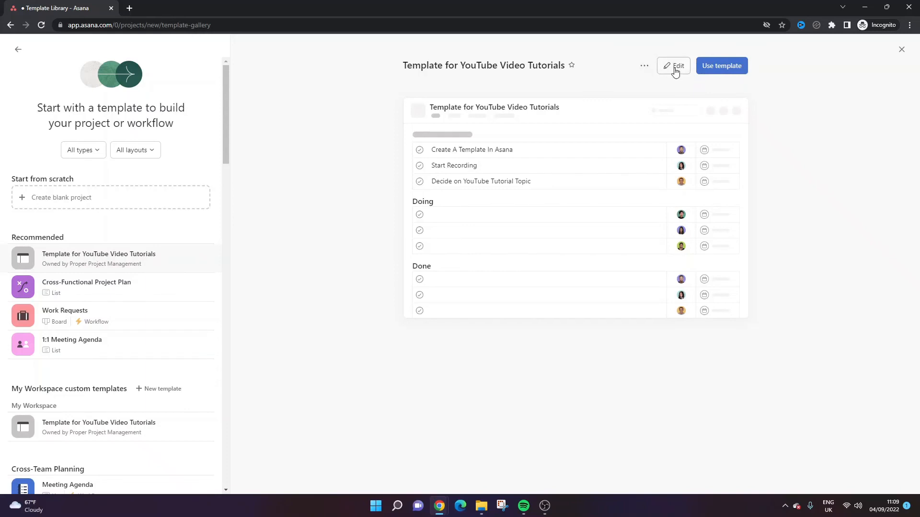
Create Project B from the Template for YouTube Video Tutorials template
{"action": "left_click", "coordinate": [644, 65]}
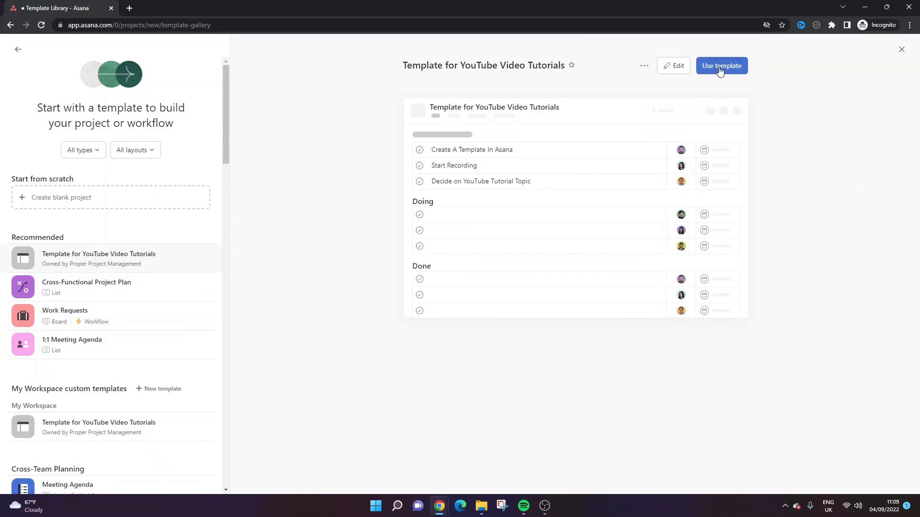
{"action": "left_click", "coordinate": [720, 66]}
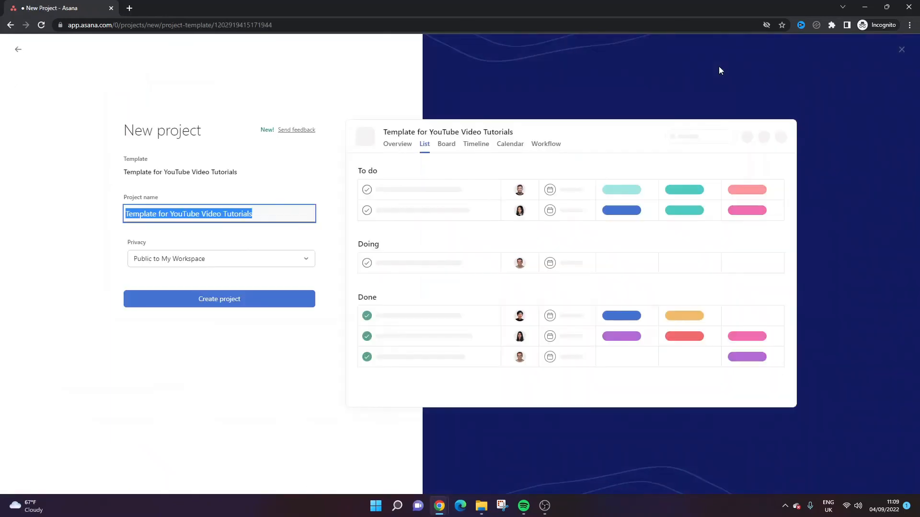
{"action": "type", "text": "Project B"}
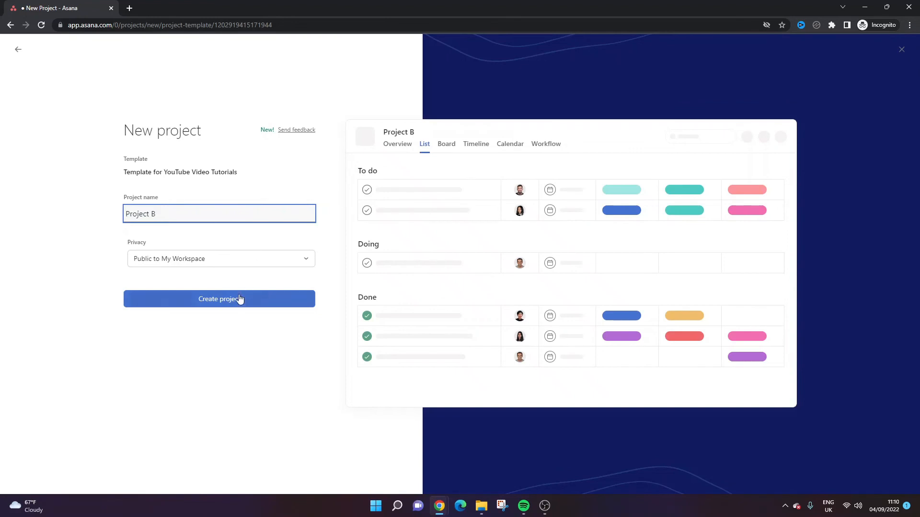
{"action": "left_click", "coordinate": [219, 299]}
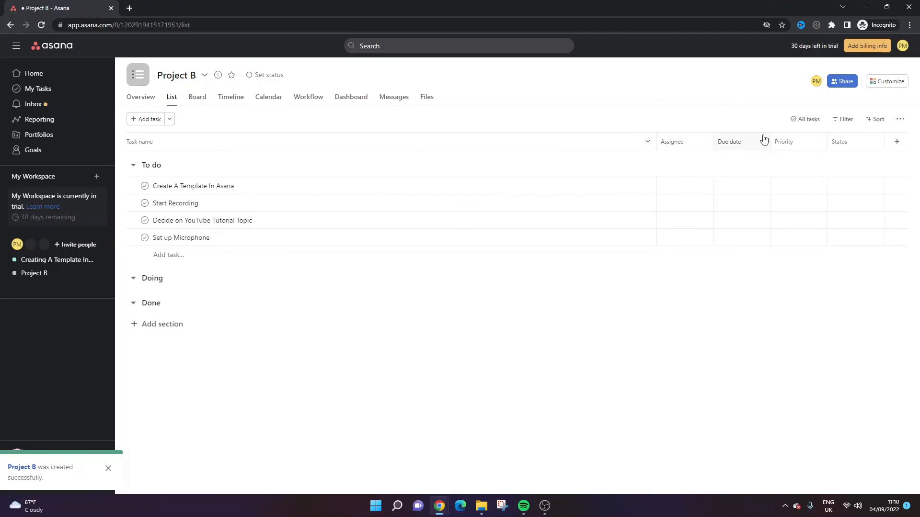
{"action": "mouse_move", "coordinate": [478, 368]}
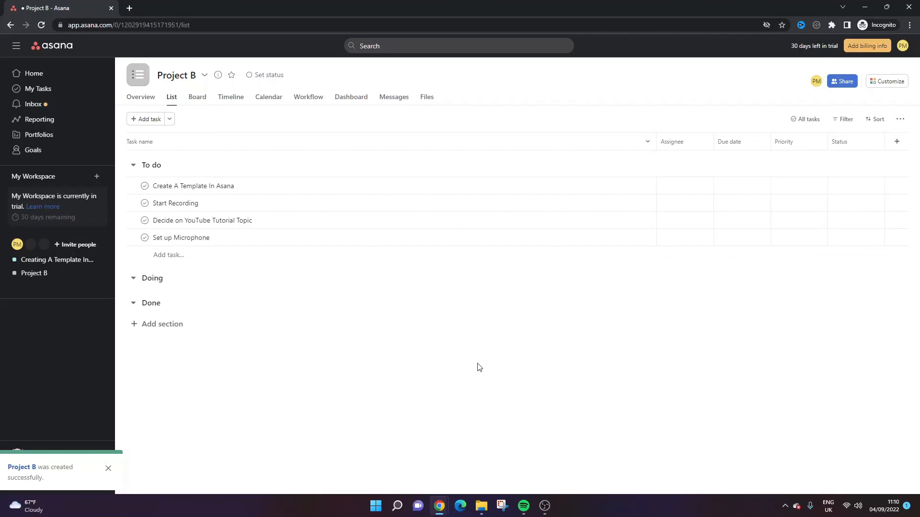
{"action": "mouse_move", "coordinate": [477, 358]}
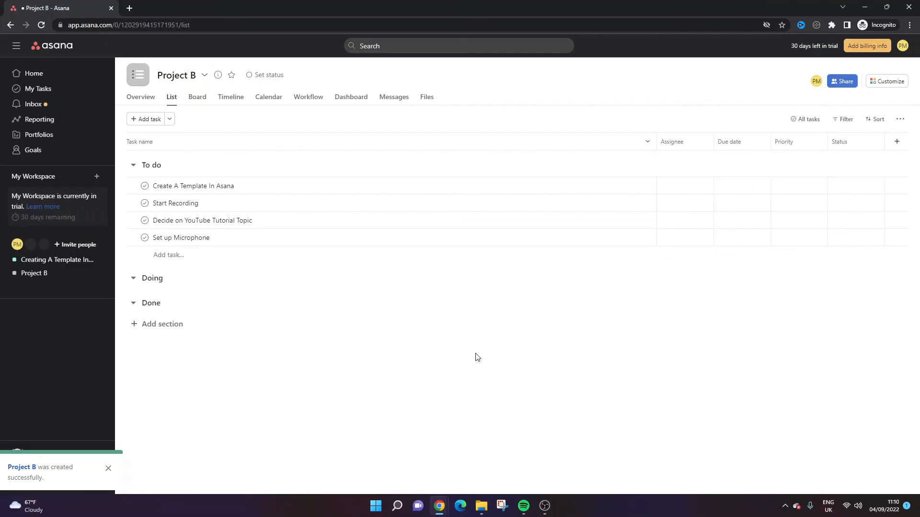